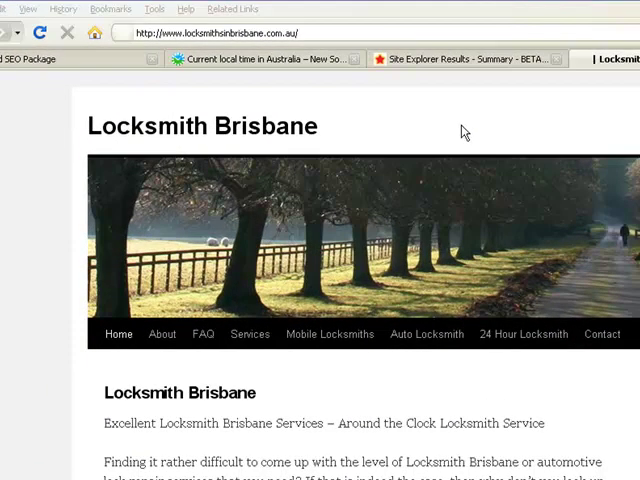
pyautogui.moveTo(303, 152)
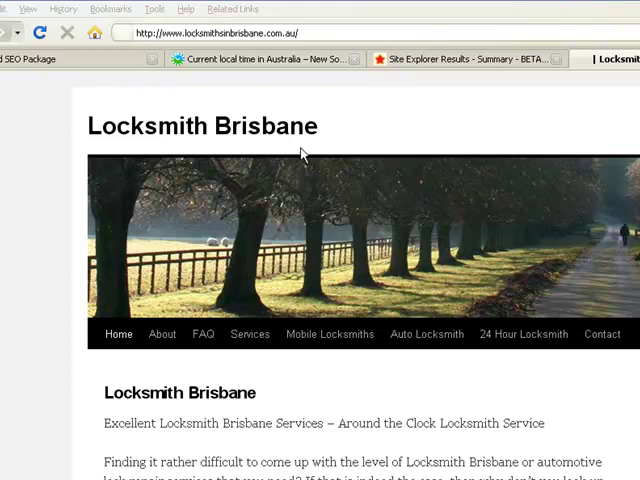
pyautogui.moveTo(360, 168)
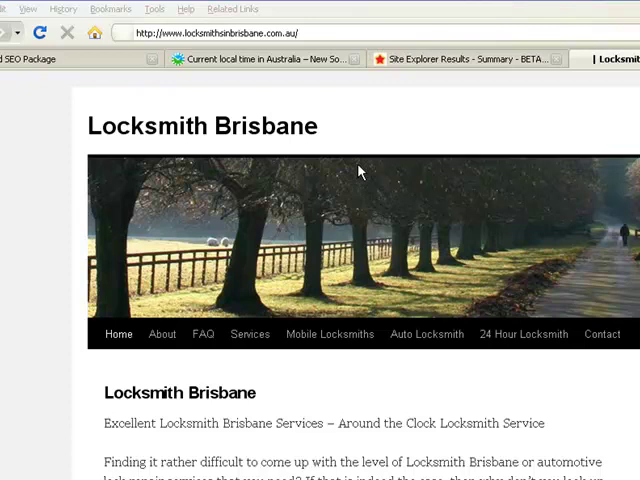
pyautogui.moveTo(349, 173)
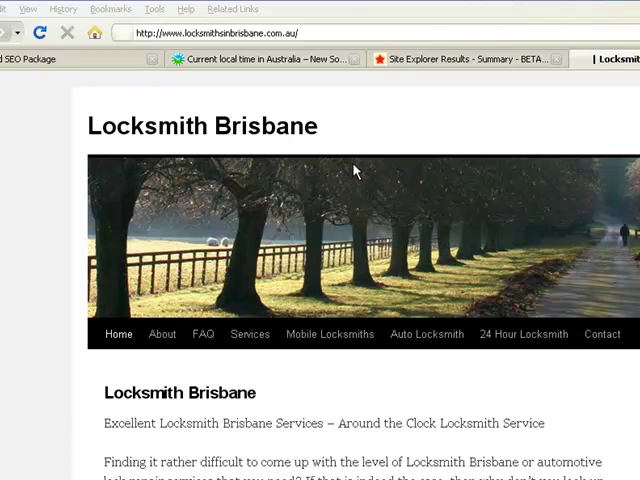
pyautogui.moveTo(416, 170)
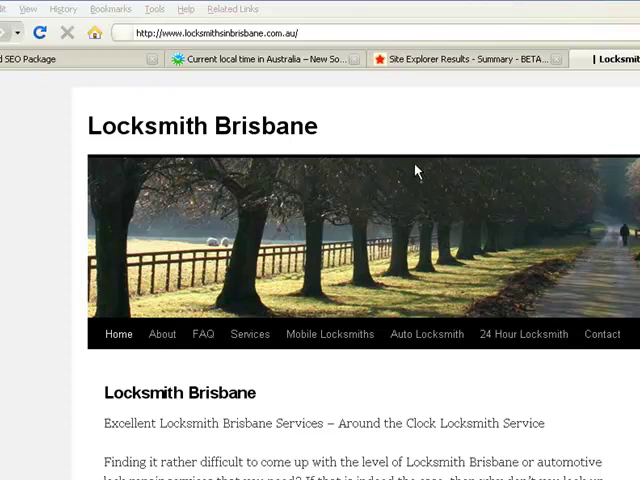
pyautogui.moveTo(433, 160)
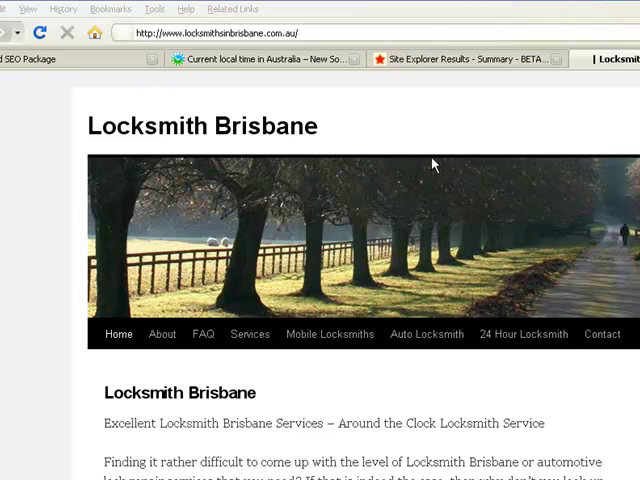
# - Check Australian local time and log 'Thursday, 7 April 2011 at 11:10:16 AM EST' in WordPad
pyautogui.click(230, 33)
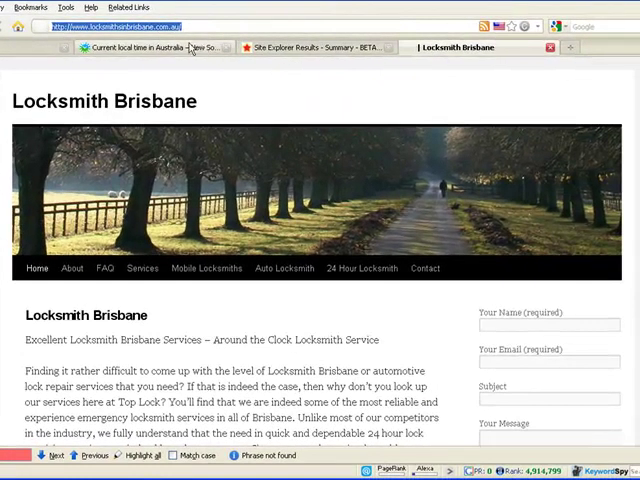
pyautogui.click(140, 52)
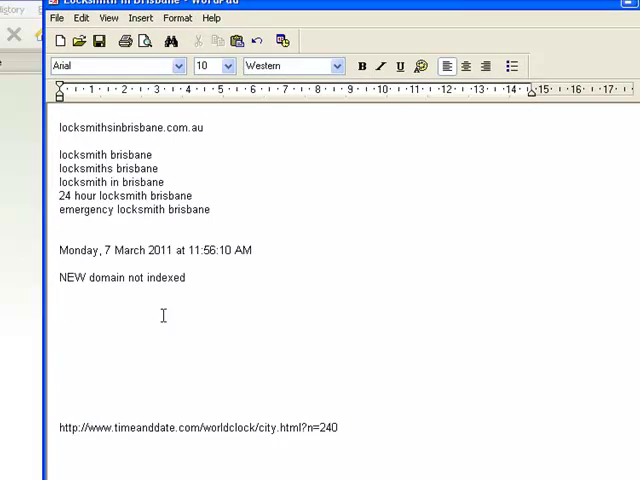
pyautogui.write('Thursday, 7 April 2011 at 11:10:16 AM EST')
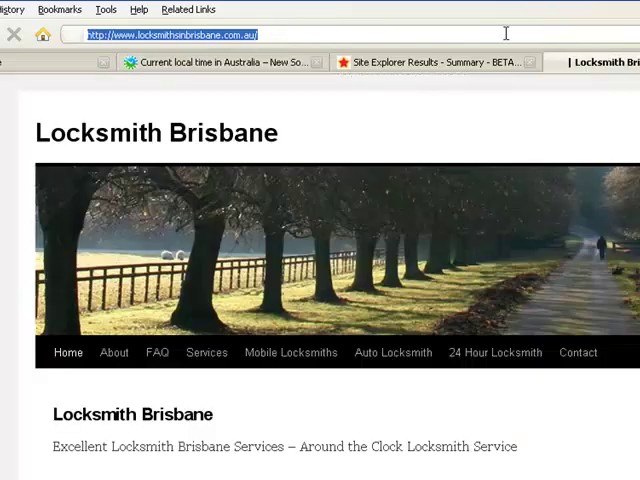
# - Explore locksmithsinbrisbane.com.au in Site Explorer using the historic index, root domain, and view Domain Information
pyautogui.click(425, 61)
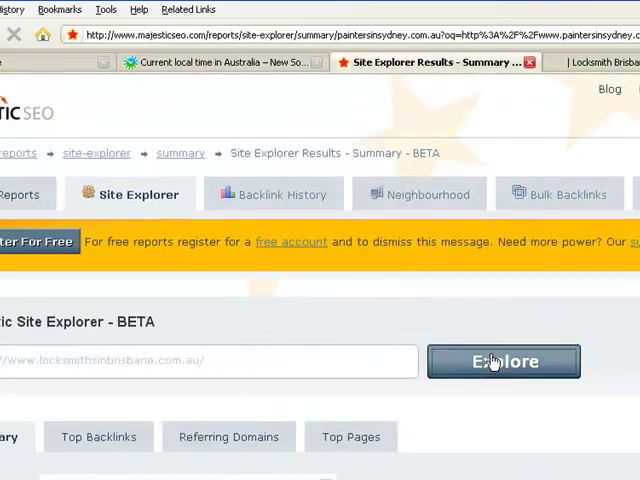
pyautogui.click(504, 362)
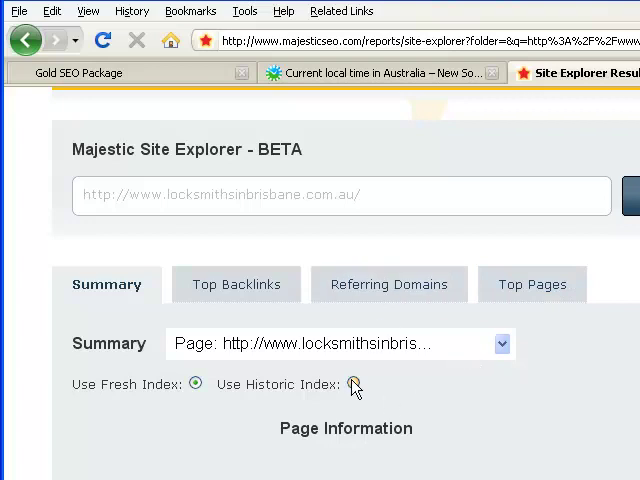
pyautogui.click(354, 385)
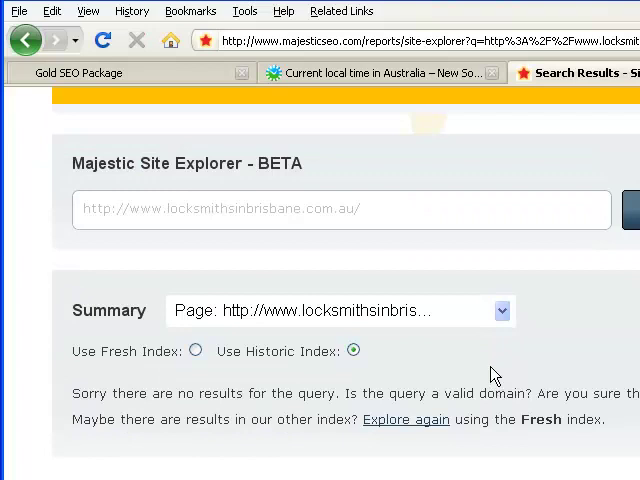
pyautogui.click(501, 310)
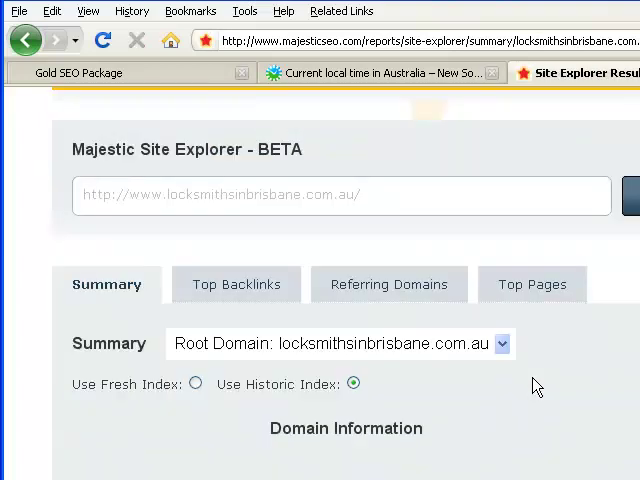
pyautogui.scroll(-3)
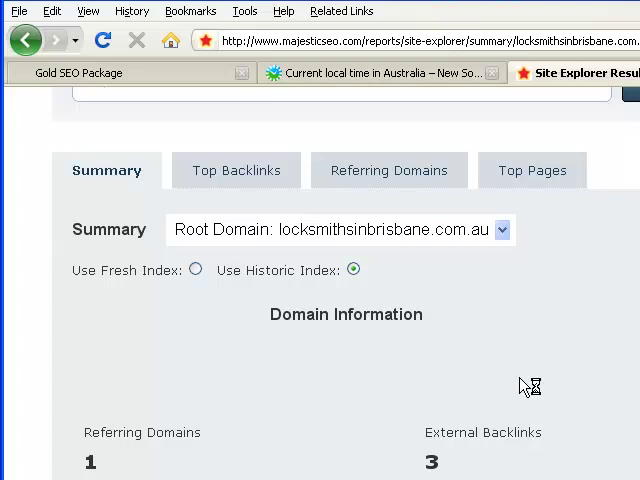
pyautogui.moveTo(538, 320)
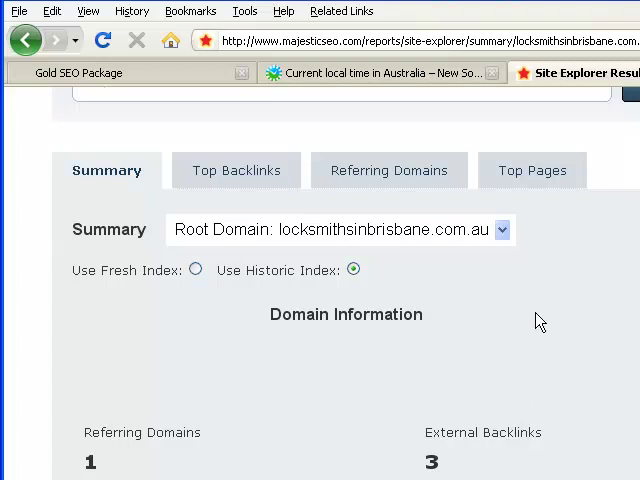
pyautogui.moveTo(522, 322)
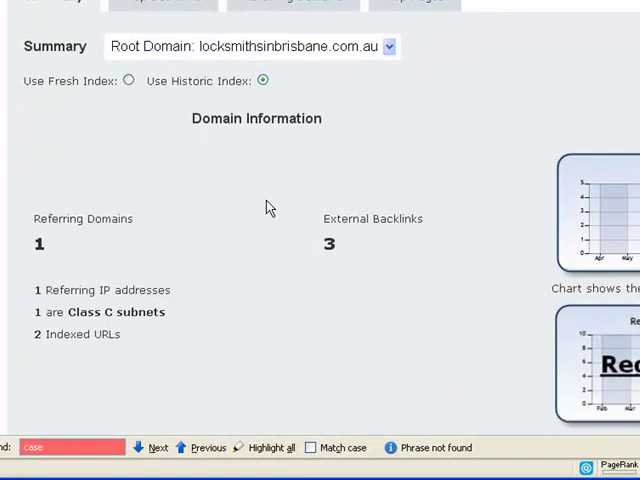
pyautogui.moveTo(440, 224)
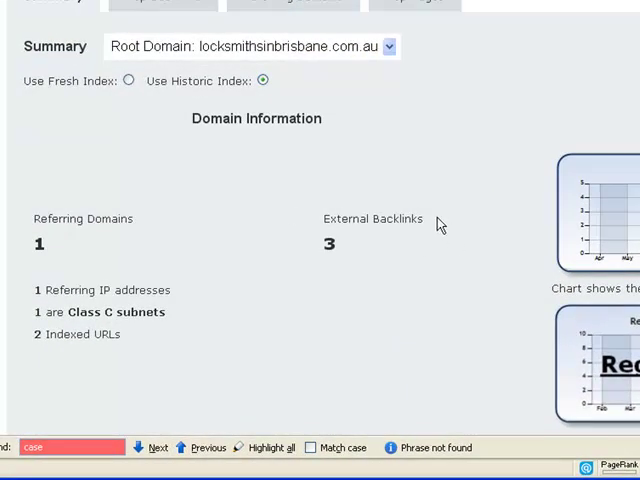
# - Type 'External Backlinks 3' below the 7 April 2011 date line
pyautogui.rightClick(373, 218)
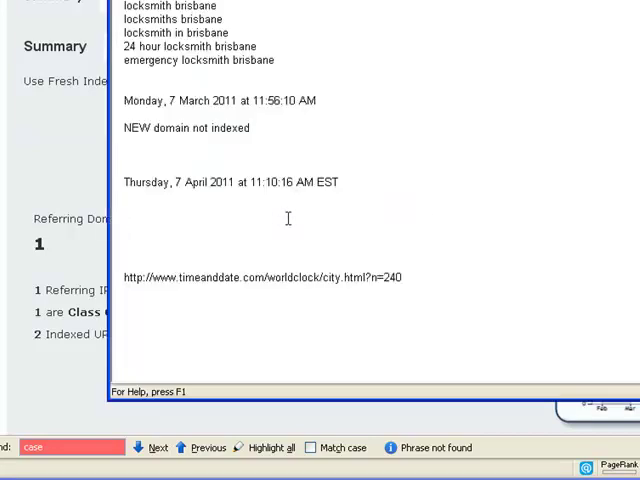
pyautogui.write('External Backlinks')
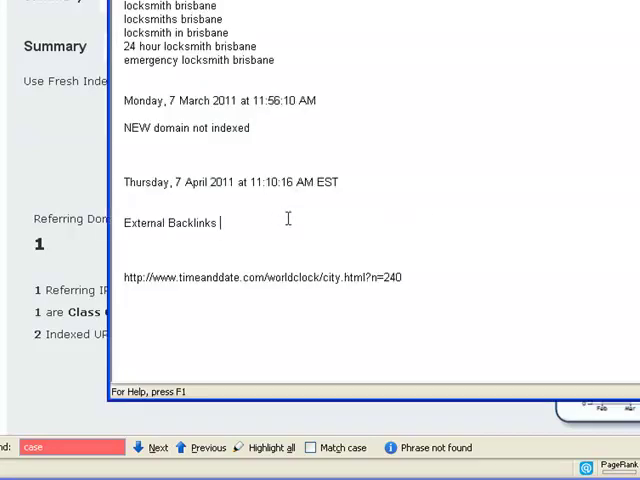
pyautogui.write('3')
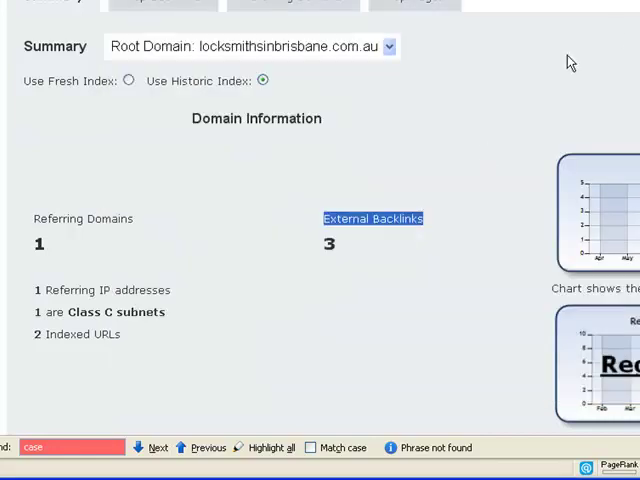
pyautogui.moveTo(270, 343)
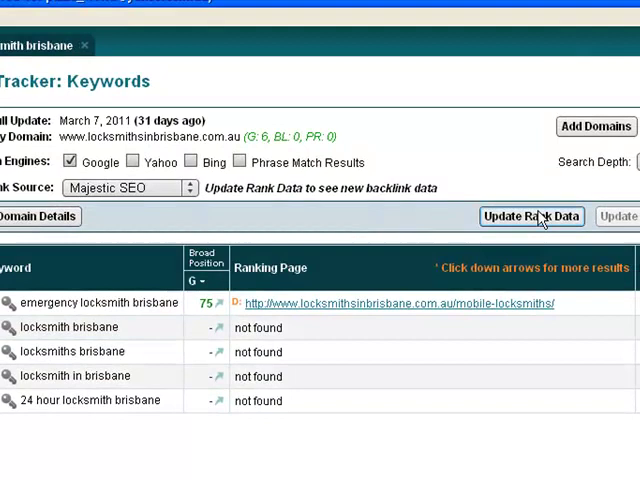
pyautogui.moveTo(596, 126)
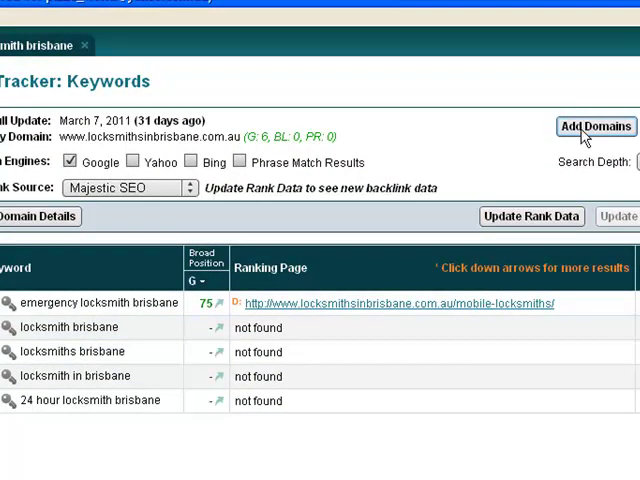
# - Start a rank data update for the Brisbane locksmith keywords in Rank Tracker
pyautogui.click(596, 126)
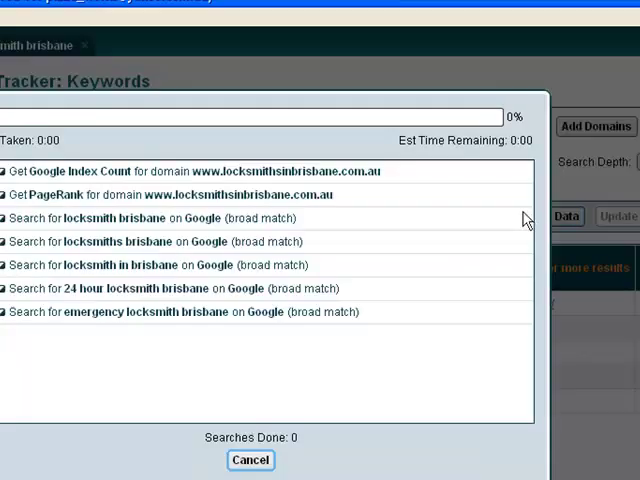
pyautogui.moveTo(303, 322)
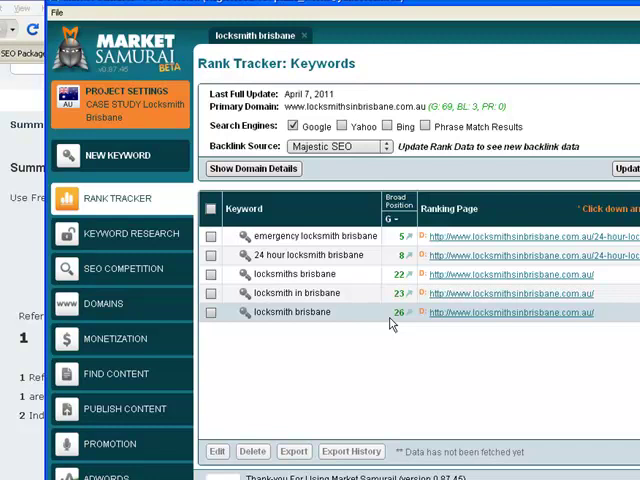
pyautogui.moveTo(396, 312)
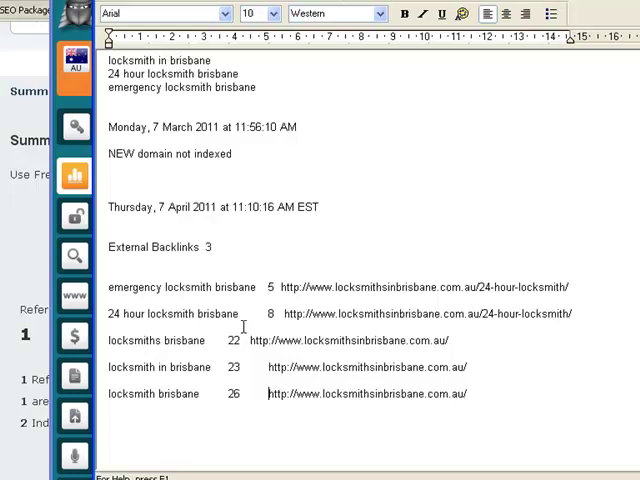
pyautogui.moveTo(242, 323)
pyautogui.write('b')
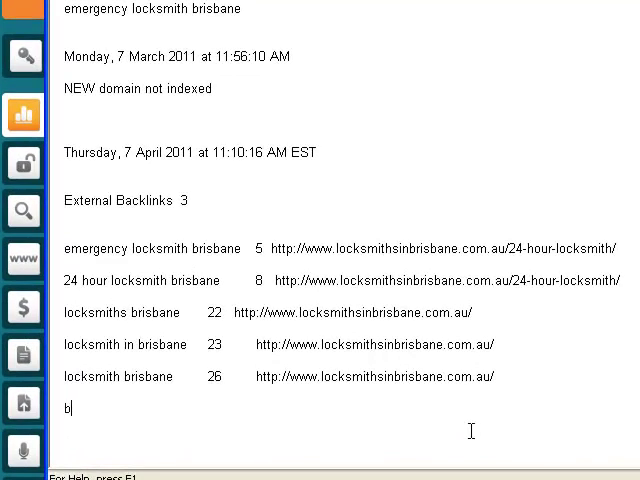
# - Continue typing the 'brisbane locksmith' keyword entry in the WordPad log
pyautogui.write('risbane lo')
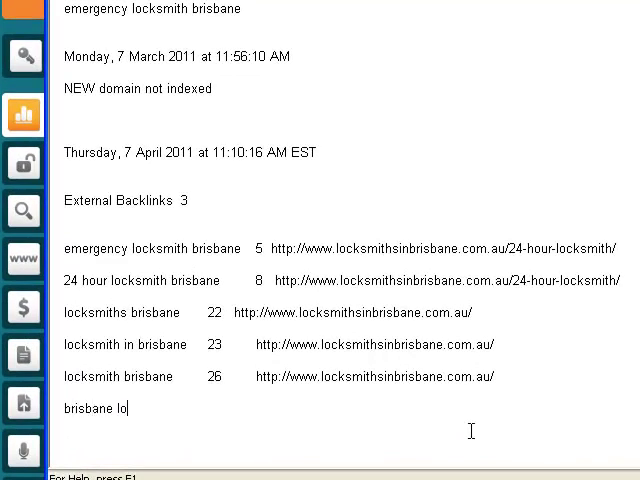
pyautogui.write('cksmith')
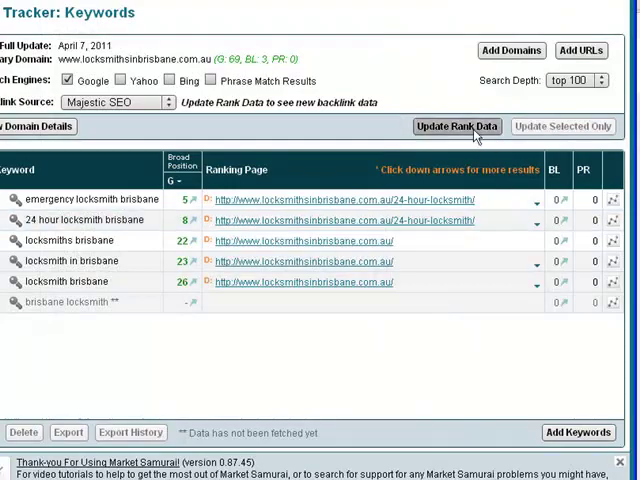
# - Update rank data to fetch the Google ranking for 'brisbane locksmith'
pyautogui.click(457, 126)
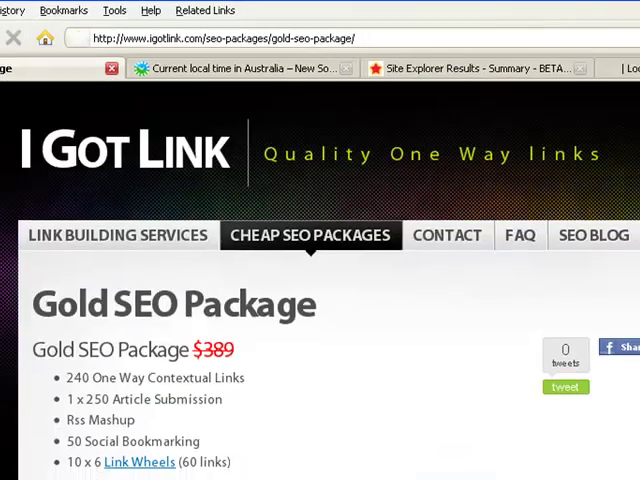
# - Scroll the I Got Link Gold SEO Package page down to its order form
pyautogui.click(310, 235)
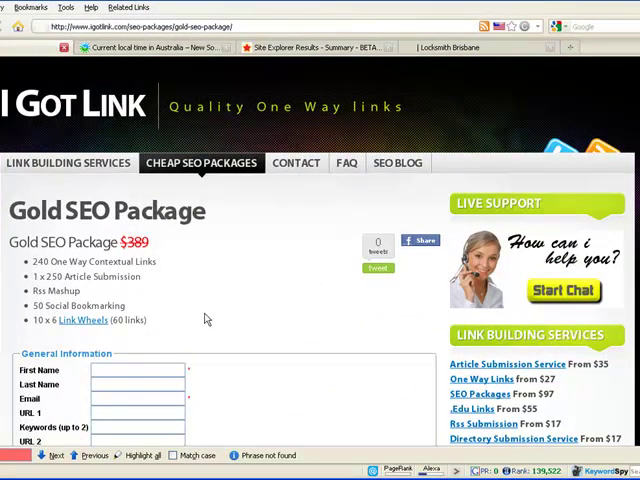
pyautogui.scroll(-3)
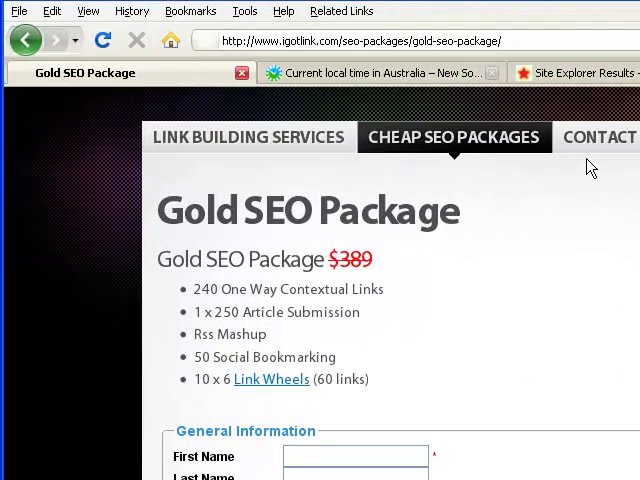
pyautogui.moveTo(489, 366)
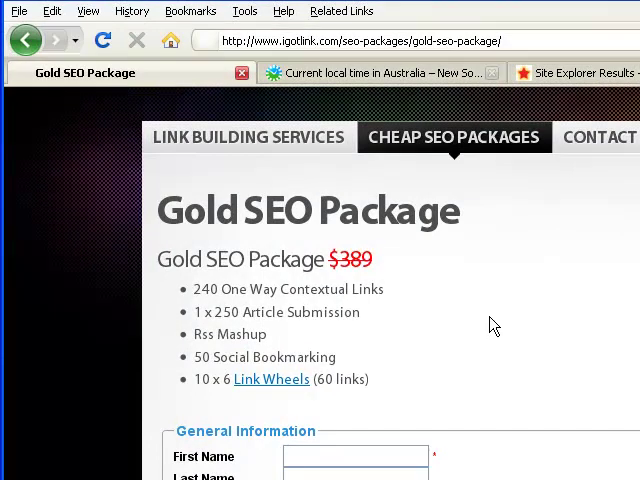
pyautogui.moveTo(479, 294)
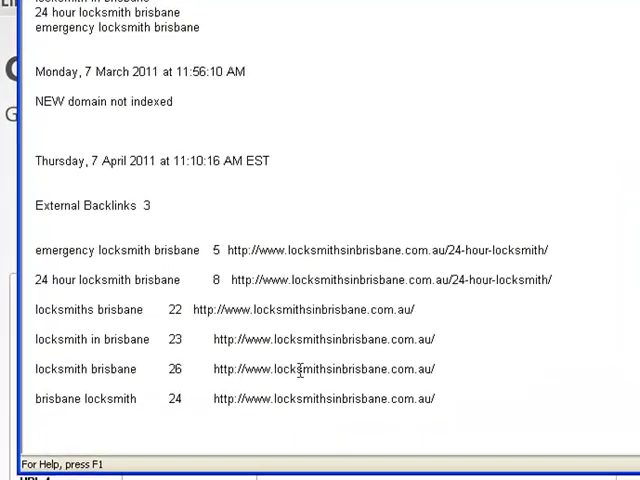
# - Scroll through the WordPad log past the brisbane locksmith rank 24 entry
pyautogui.scroll(-3)
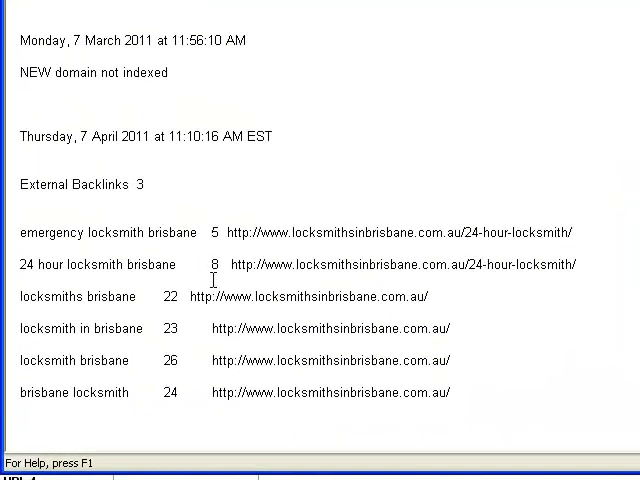
pyautogui.scroll(-3)
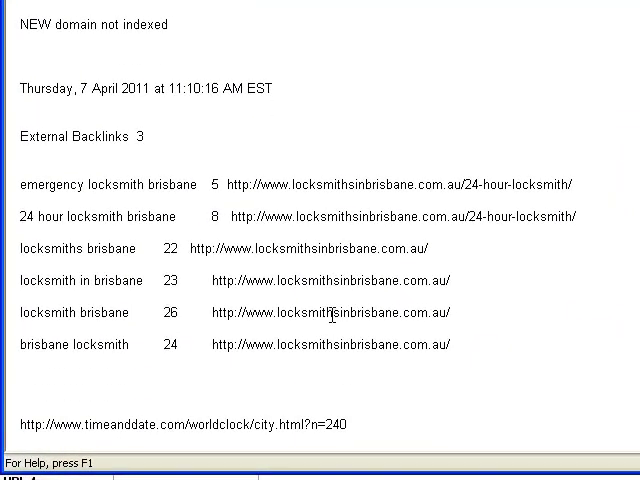